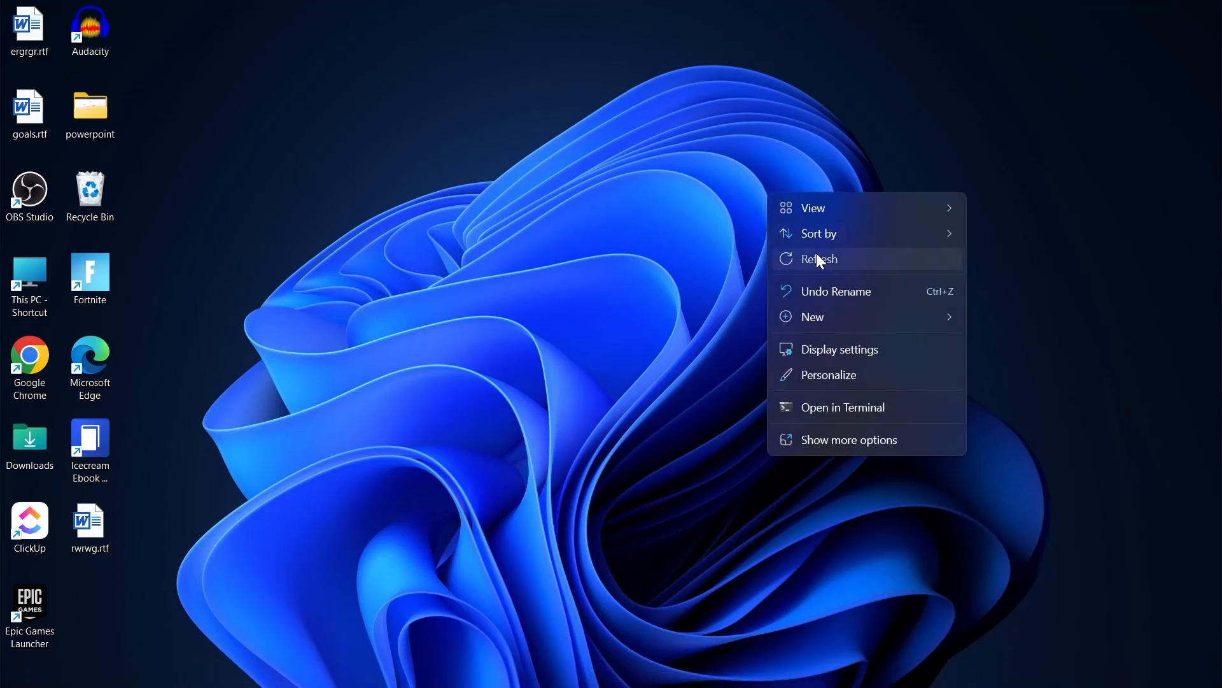
# Step: Launch Microsoft Project from the Start search by searching 'pr'
pyautogui.click(819, 260)
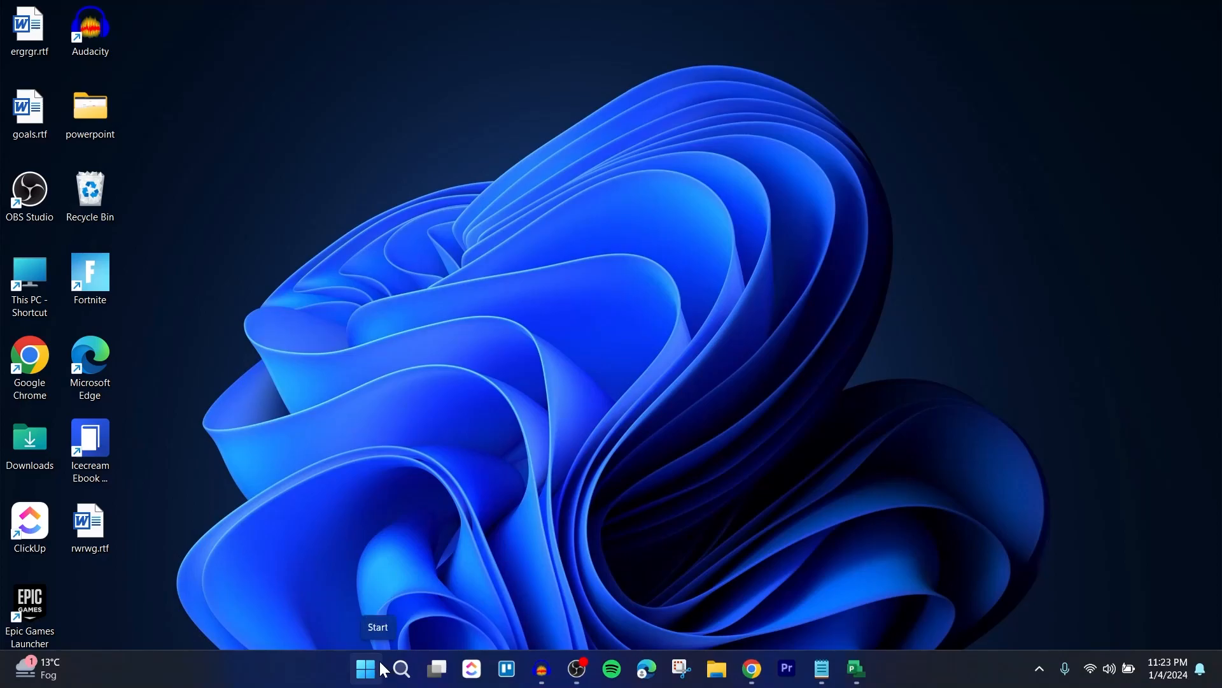
pyautogui.click(362, 667)
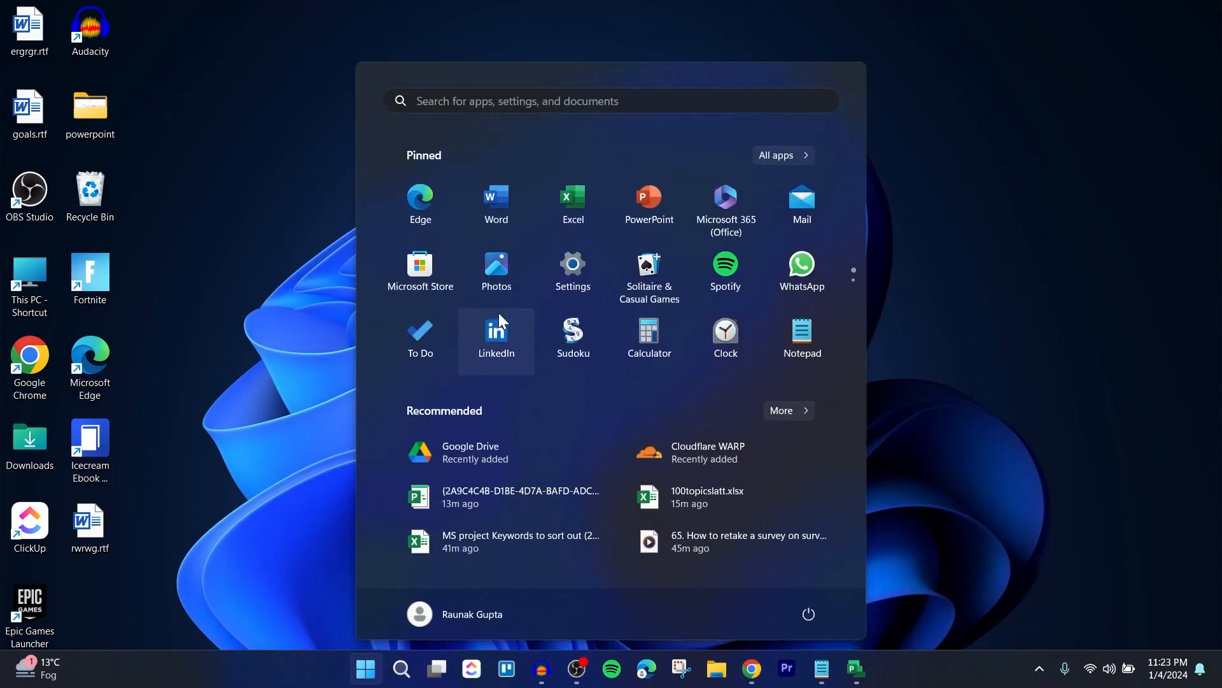
pyautogui.write('pr')
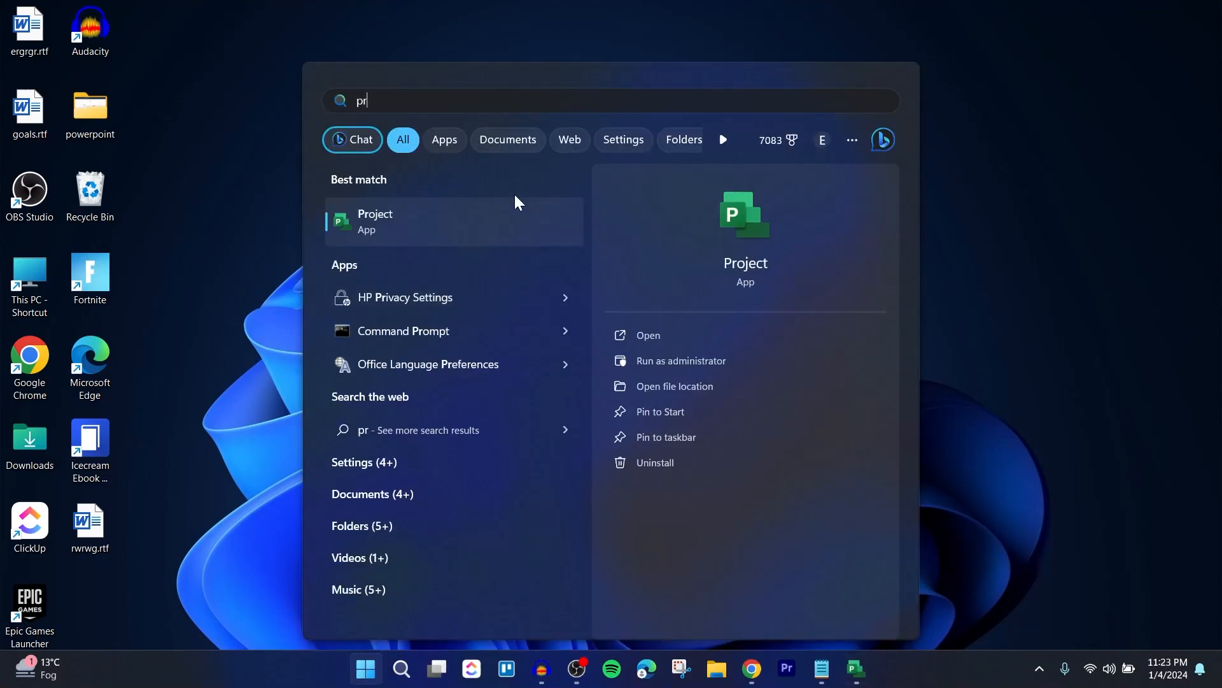
pyautogui.click(400, 222)
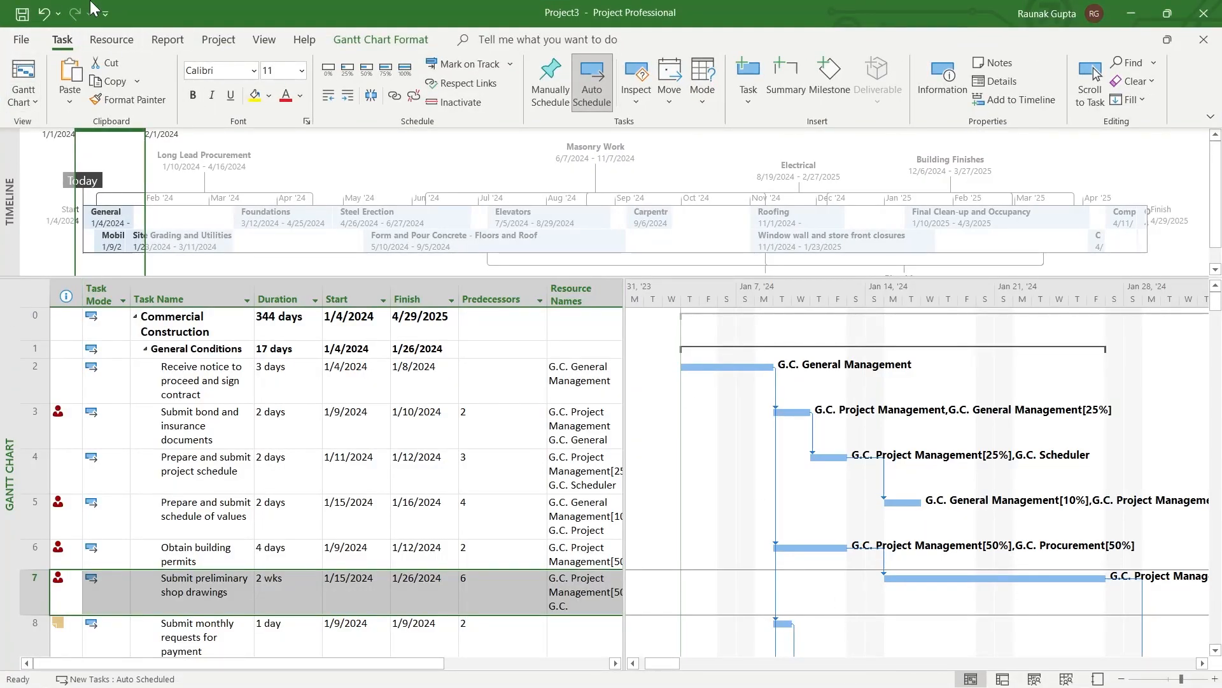
pyautogui.click(112, 40)
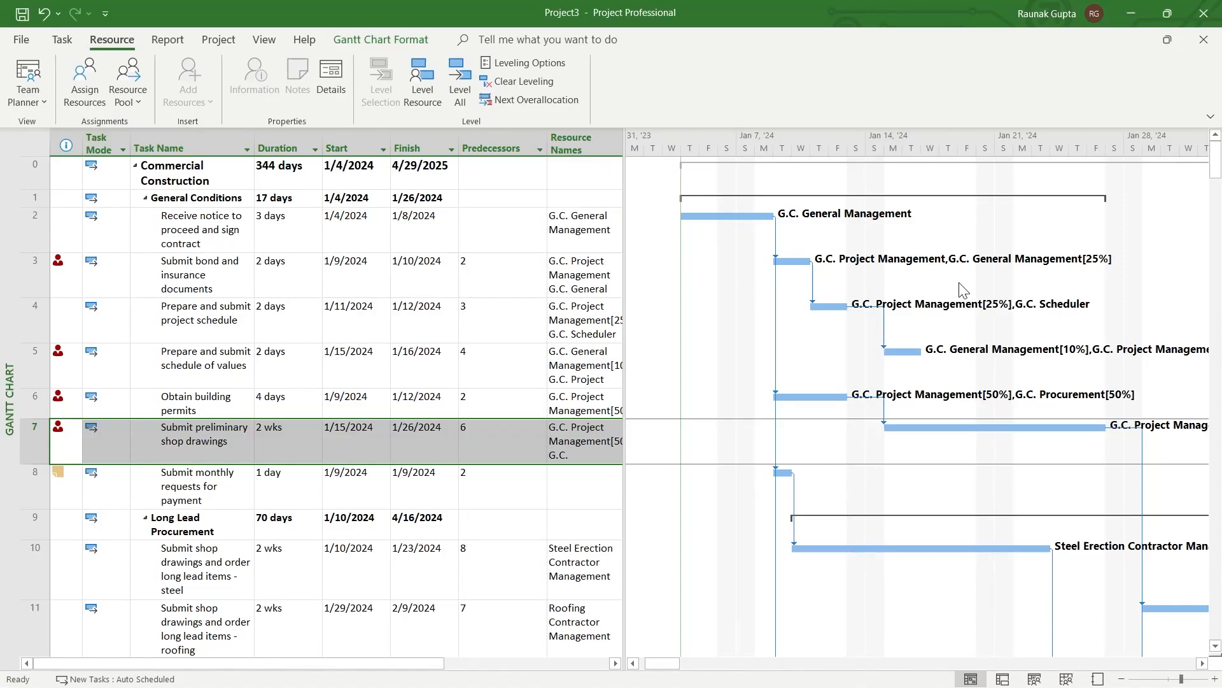
pyautogui.moveTo(1049, 219)
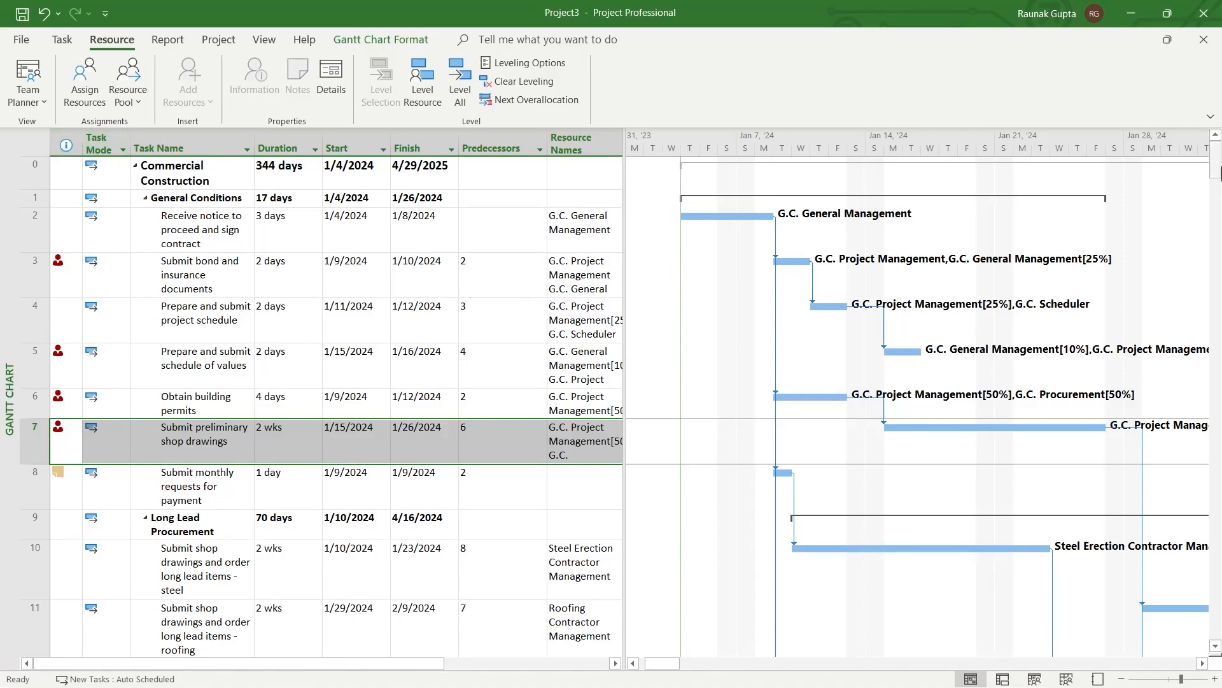
pyautogui.moveTo(530, 461)
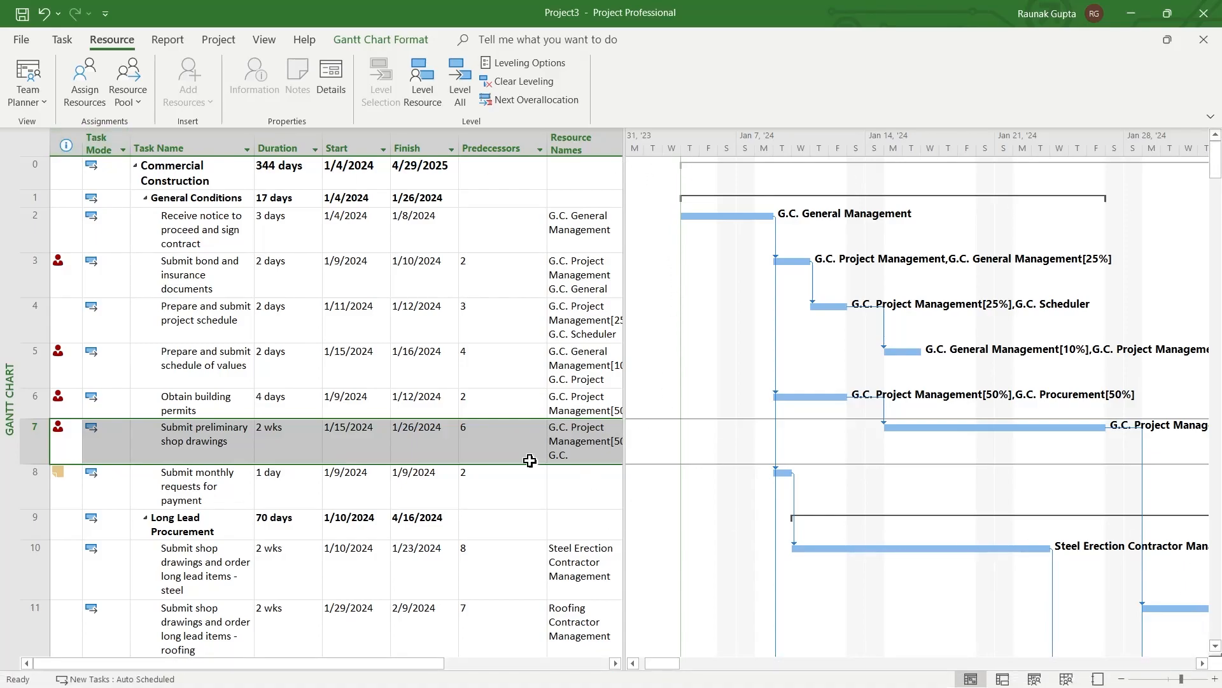
pyautogui.moveTo(723, 211)
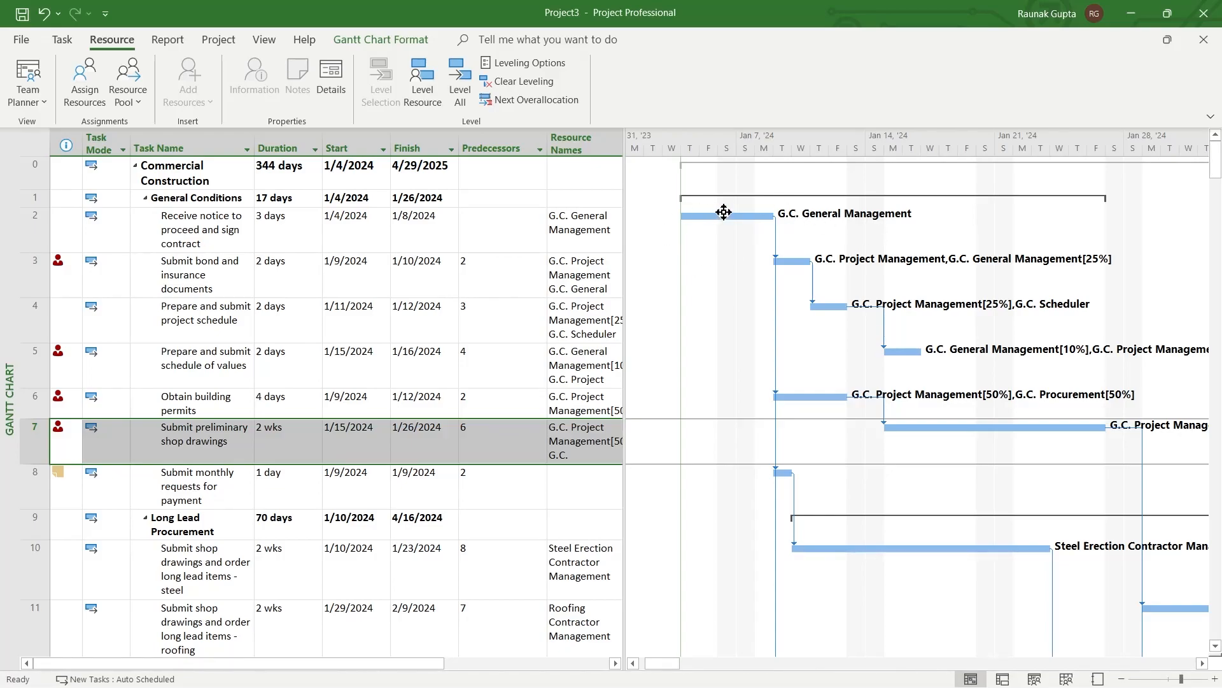
pyautogui.moveTo(736, 678)
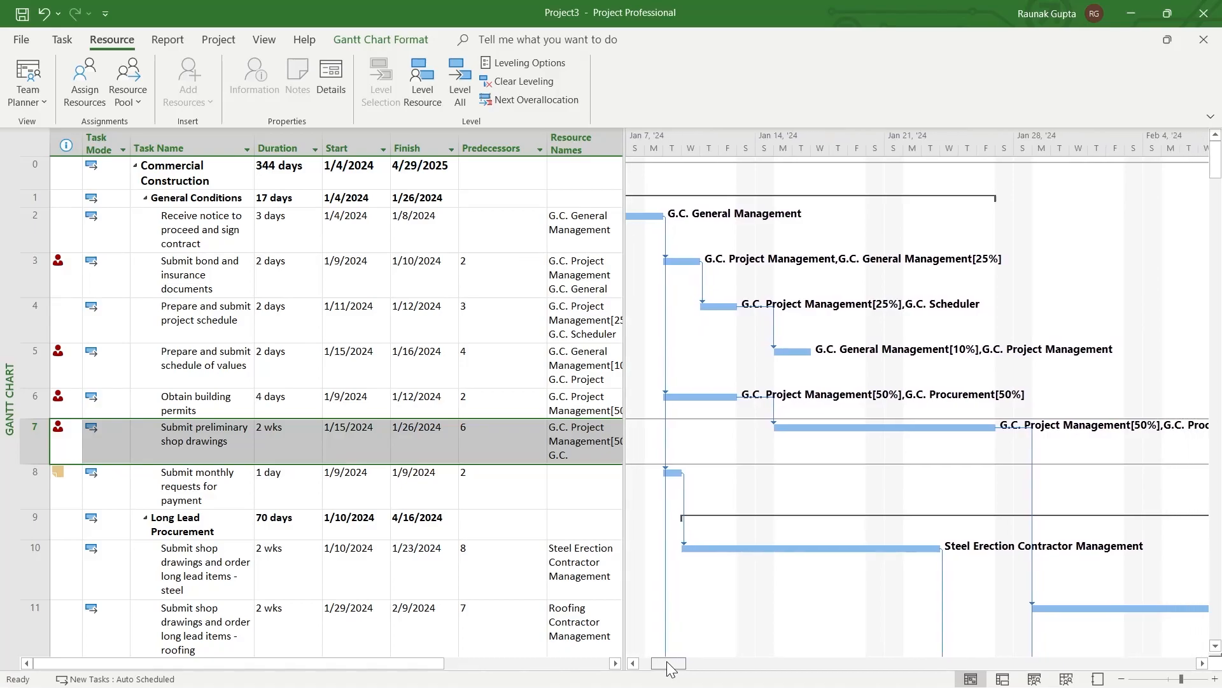
pyautogui.moveTo(861, 375)
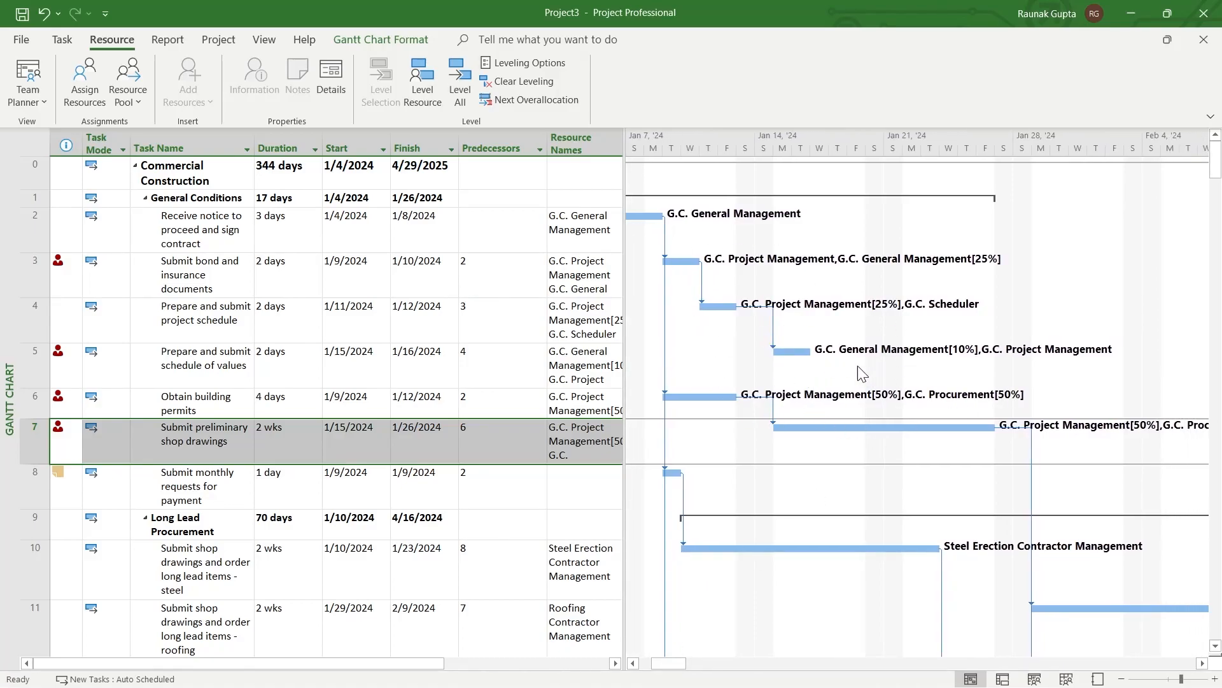
pyautogui.moveTo(867, 441)
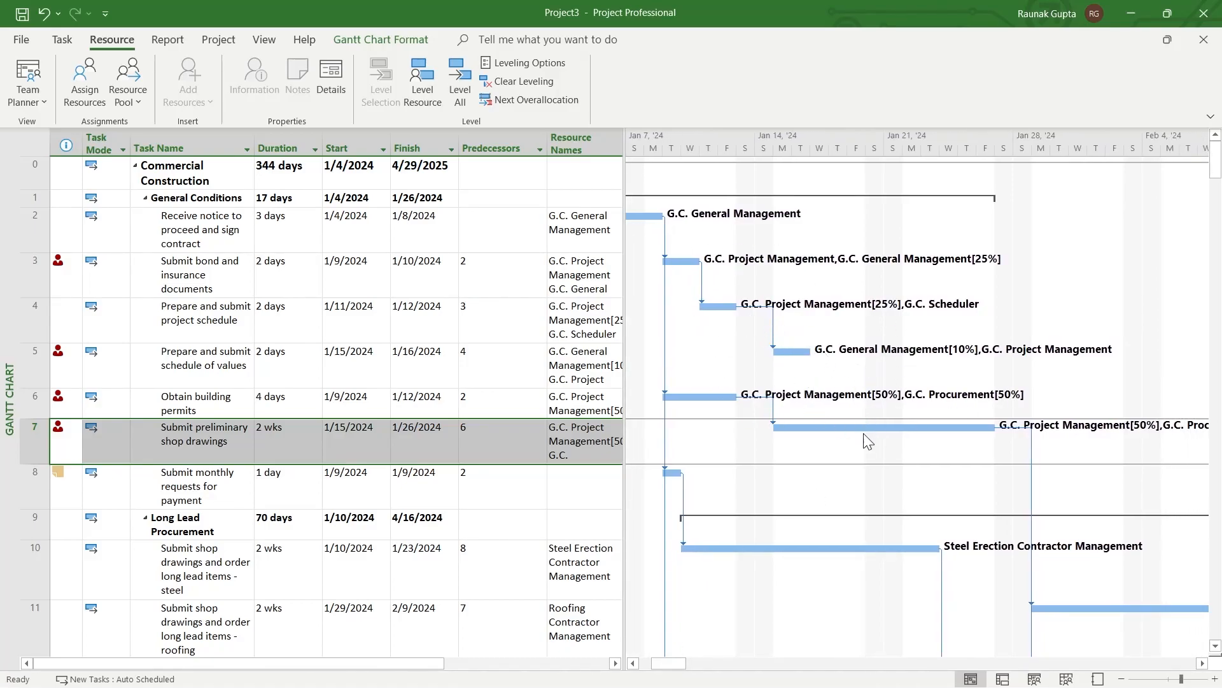
pyautogui.moveTo(846, 428)
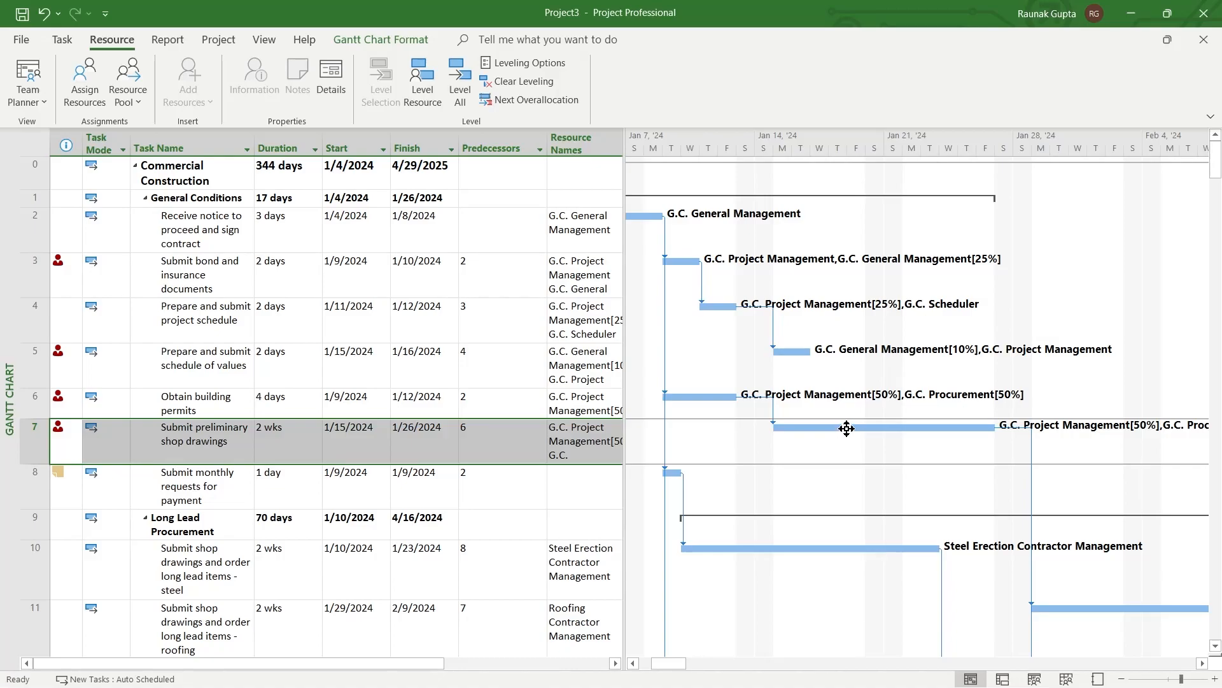
pyautogui.moveTo(825, 428)
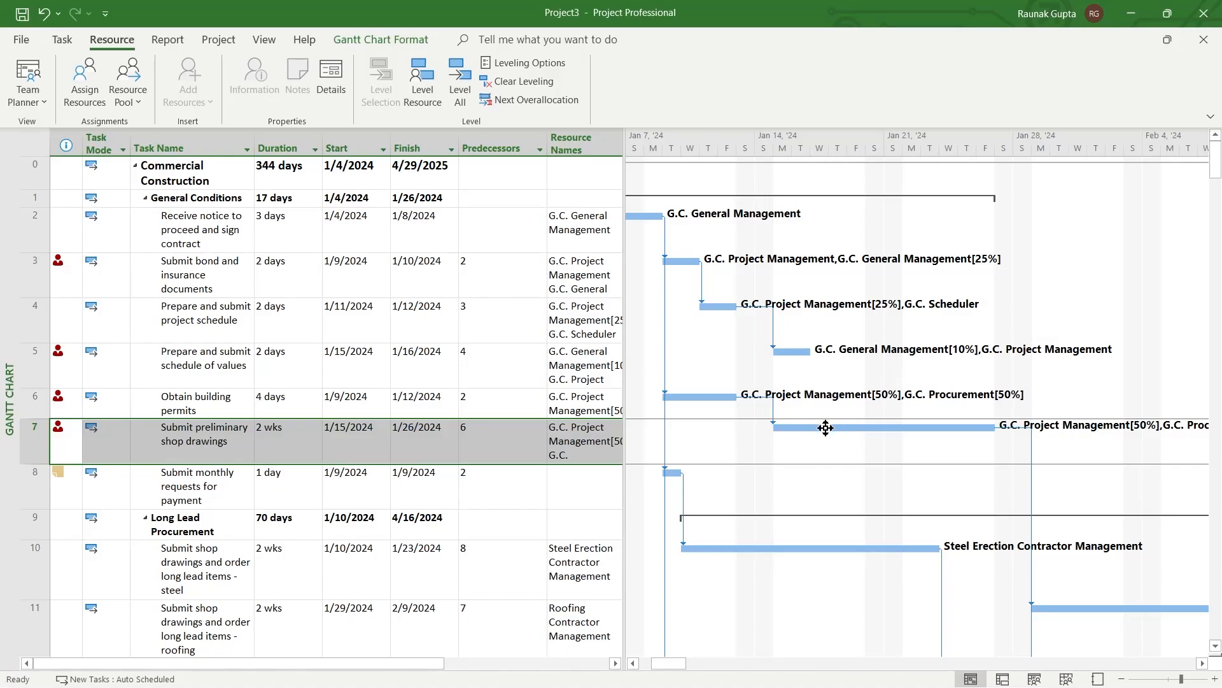
# Step: Label the 'Submit preliminary shop drawings' bar with % Complete as its right-side bar text
pyautogui.rightClick(825, 428)
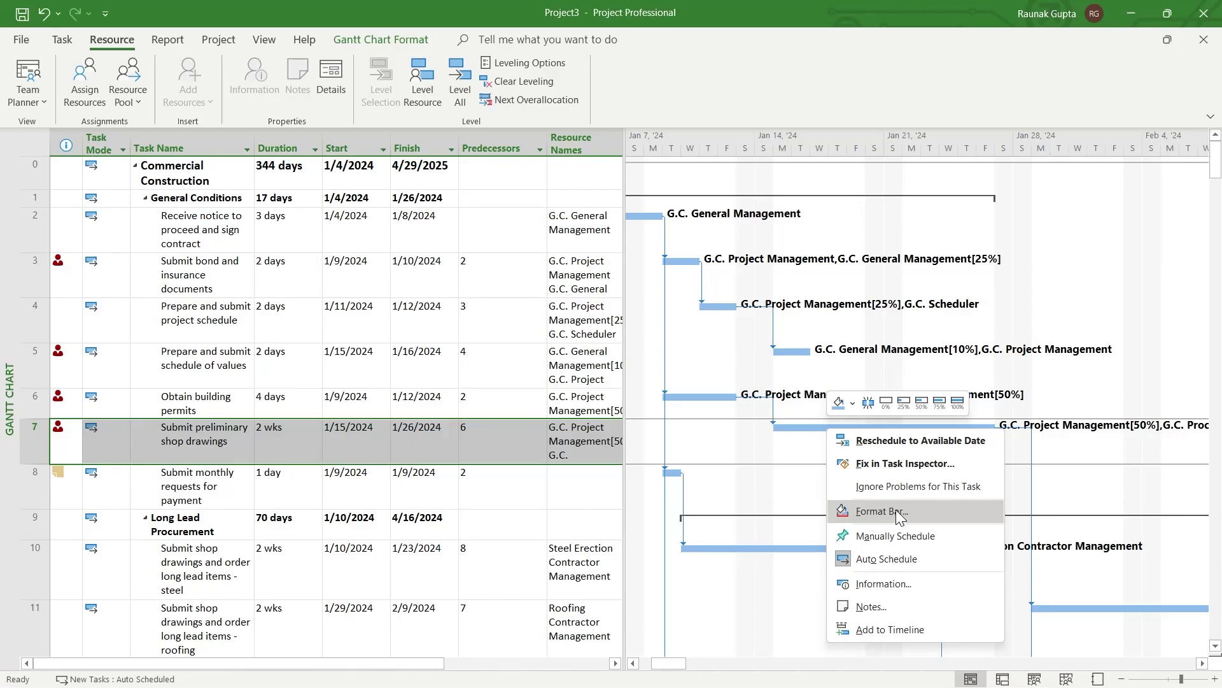
pyautogui.click(884, 512)
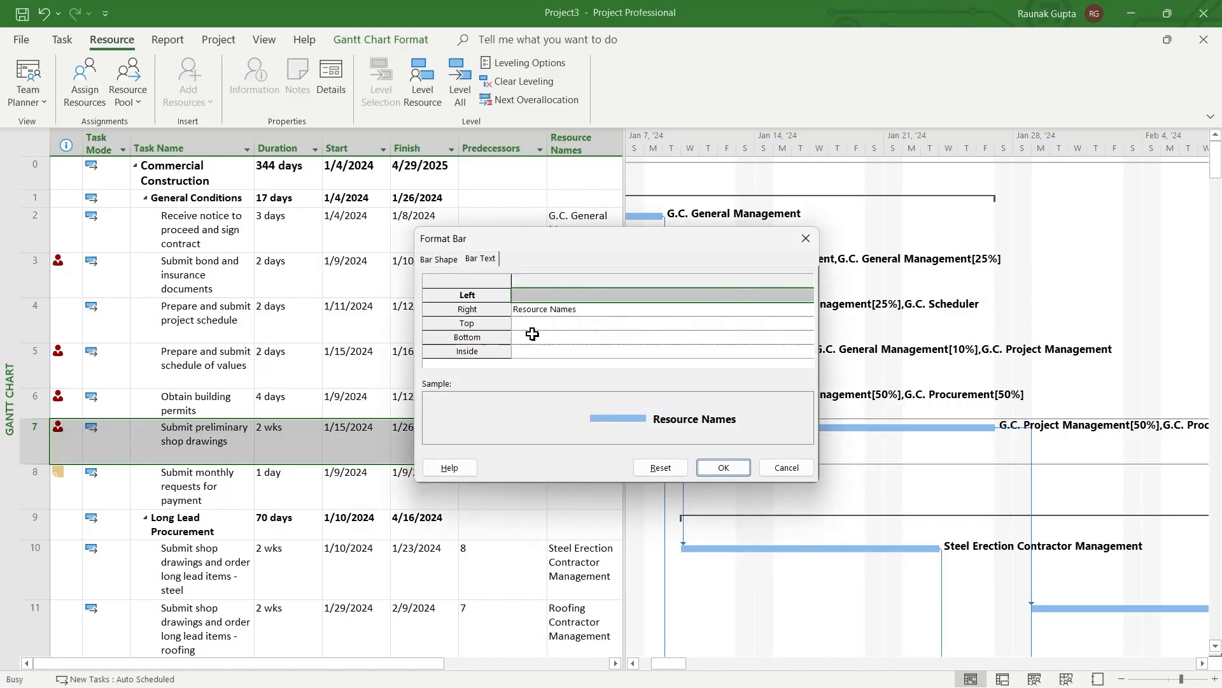
pyautogui.moveTo(634, 254)
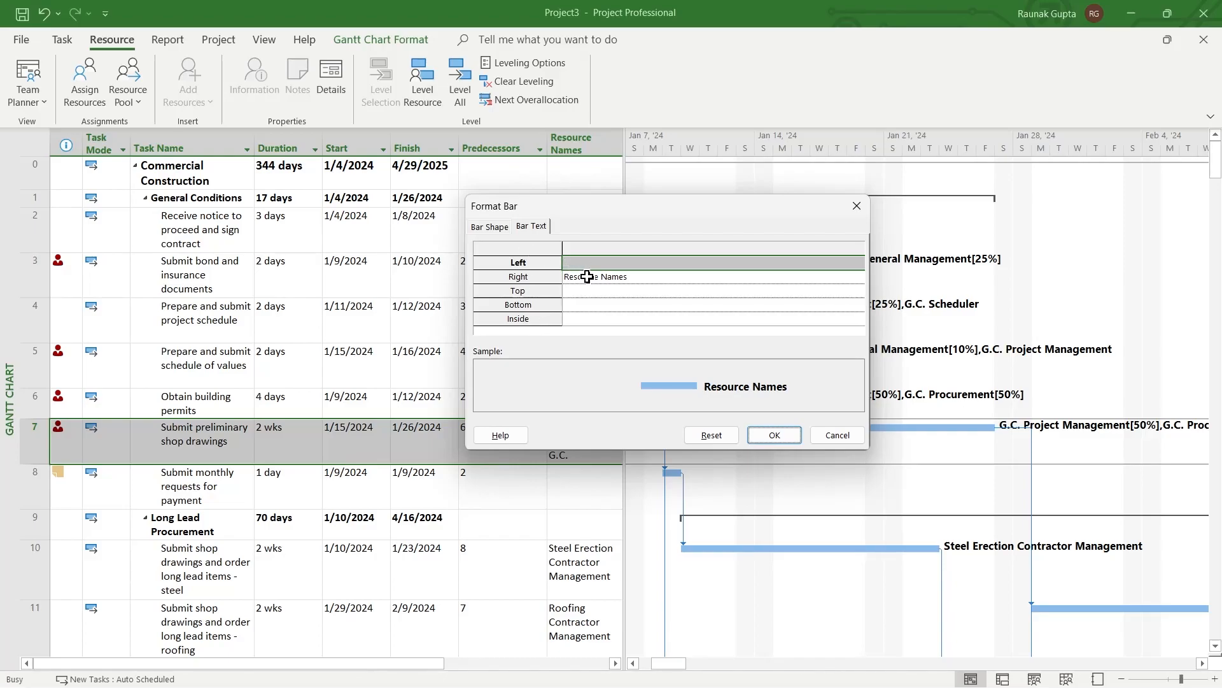
pyautogui.moveTo(639, 281)
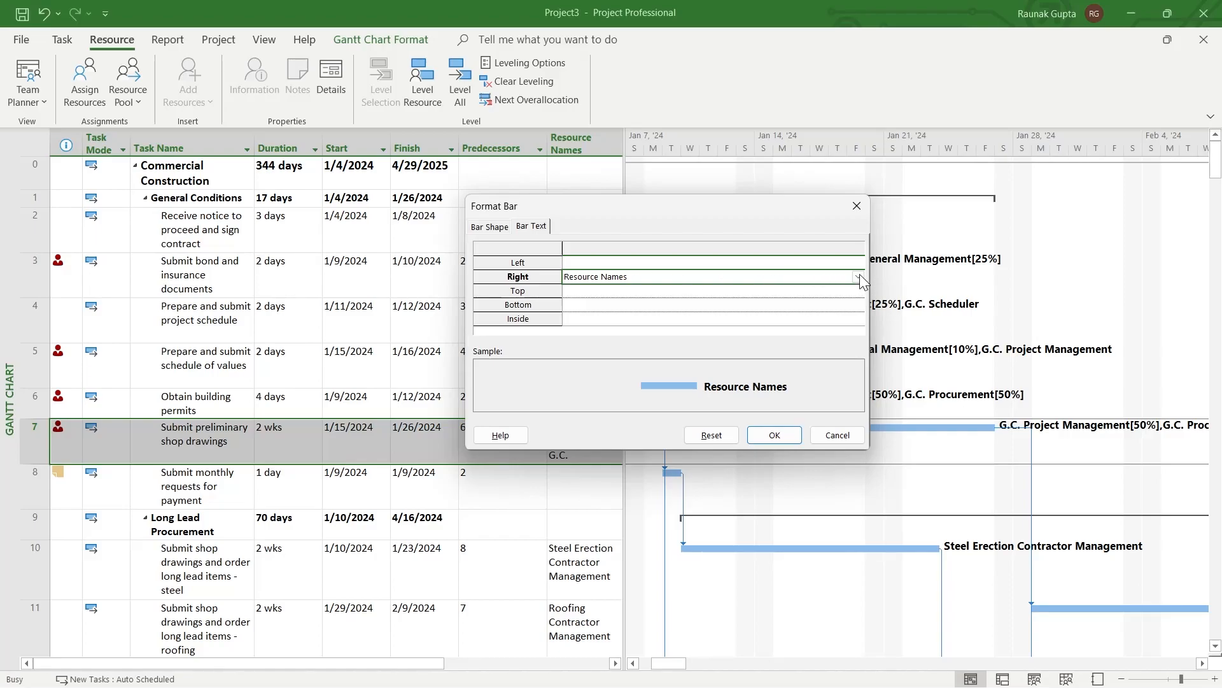
pyautogui.click(858, 279)
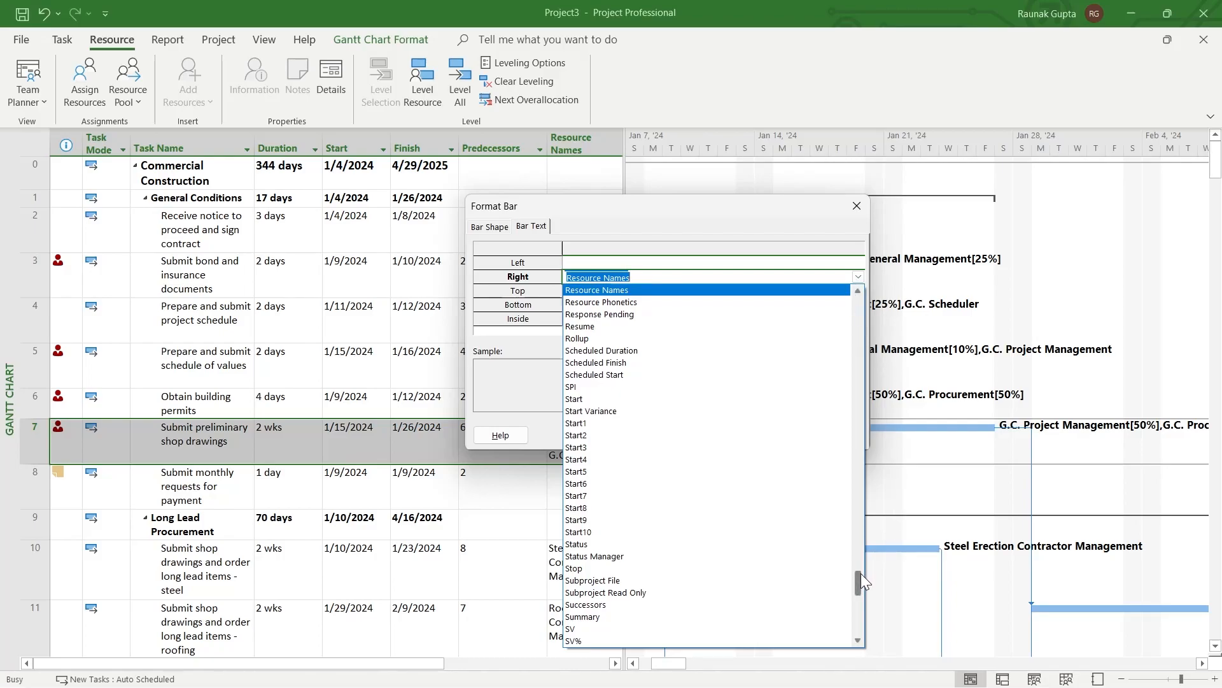
pyautogui.moveTo(858, 581); pyautogui.dragTo(858, 469)
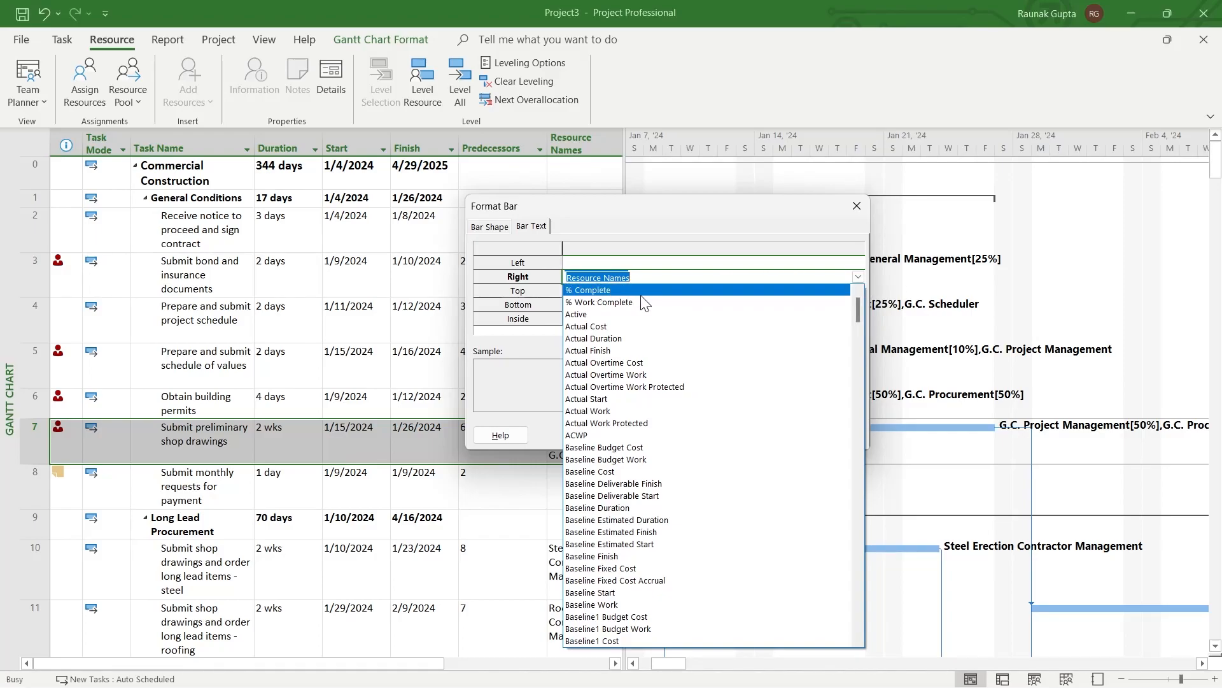
pyautogui.click(588, 291)
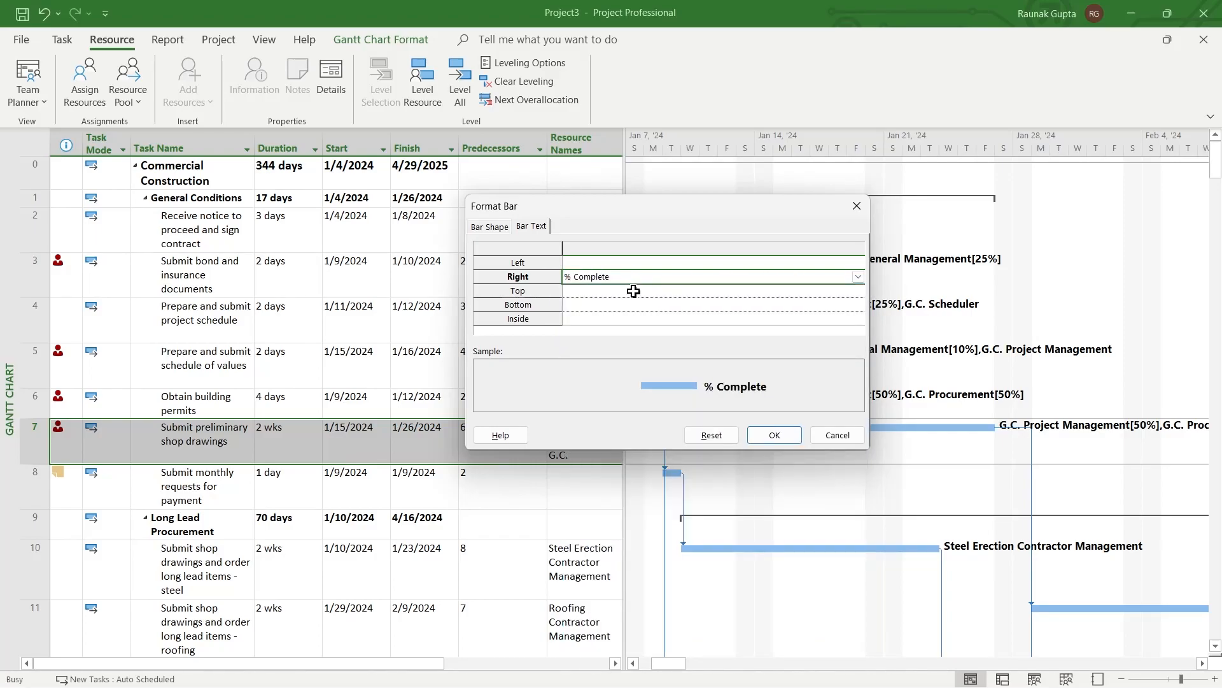
pyautogui.click(774, 435)
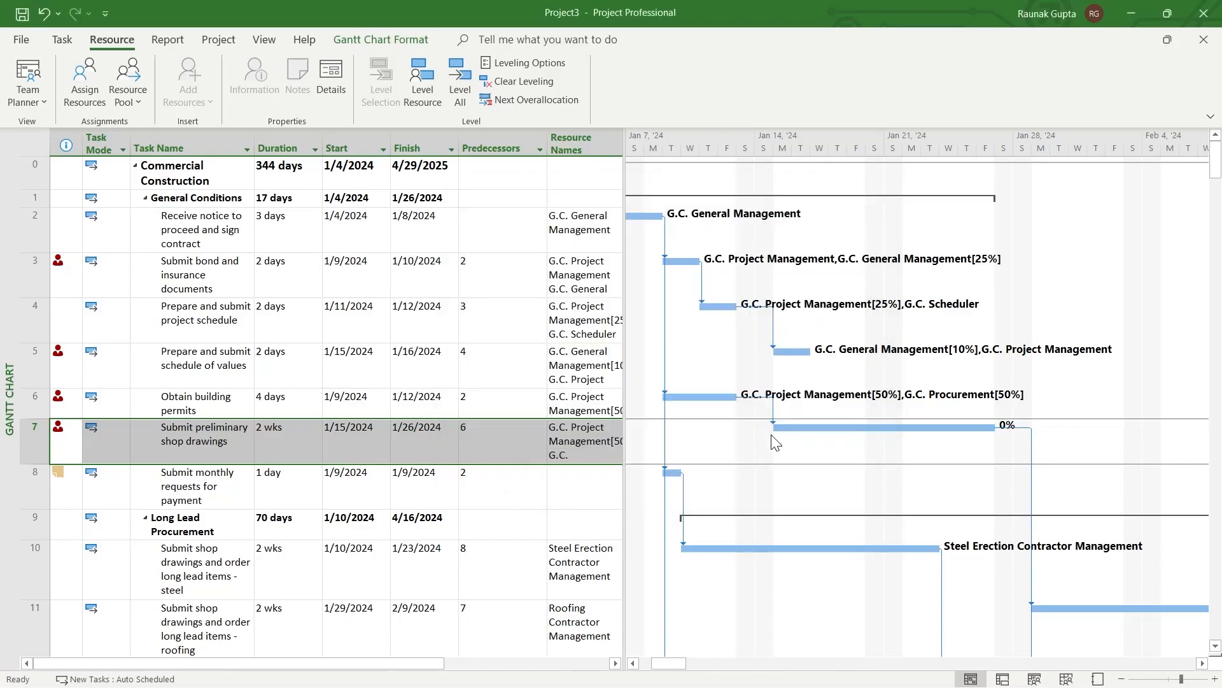
pyautogui.moveTo(806, 420)
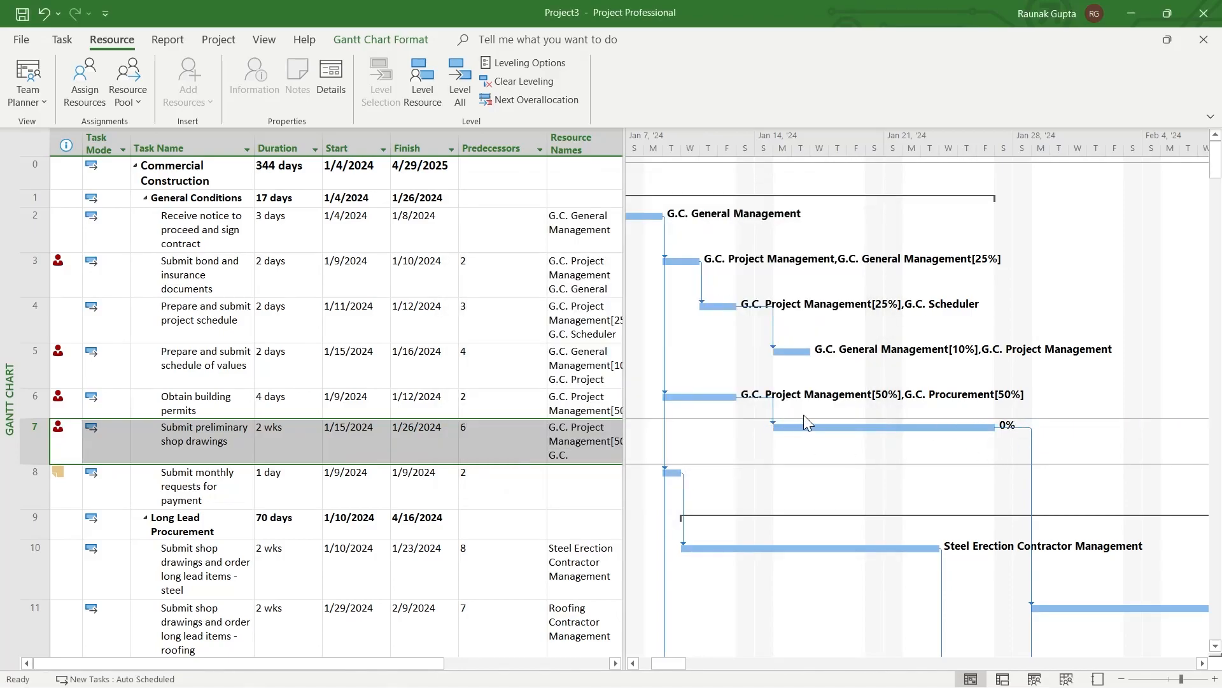
pyautogui.moveTo(934, 428)
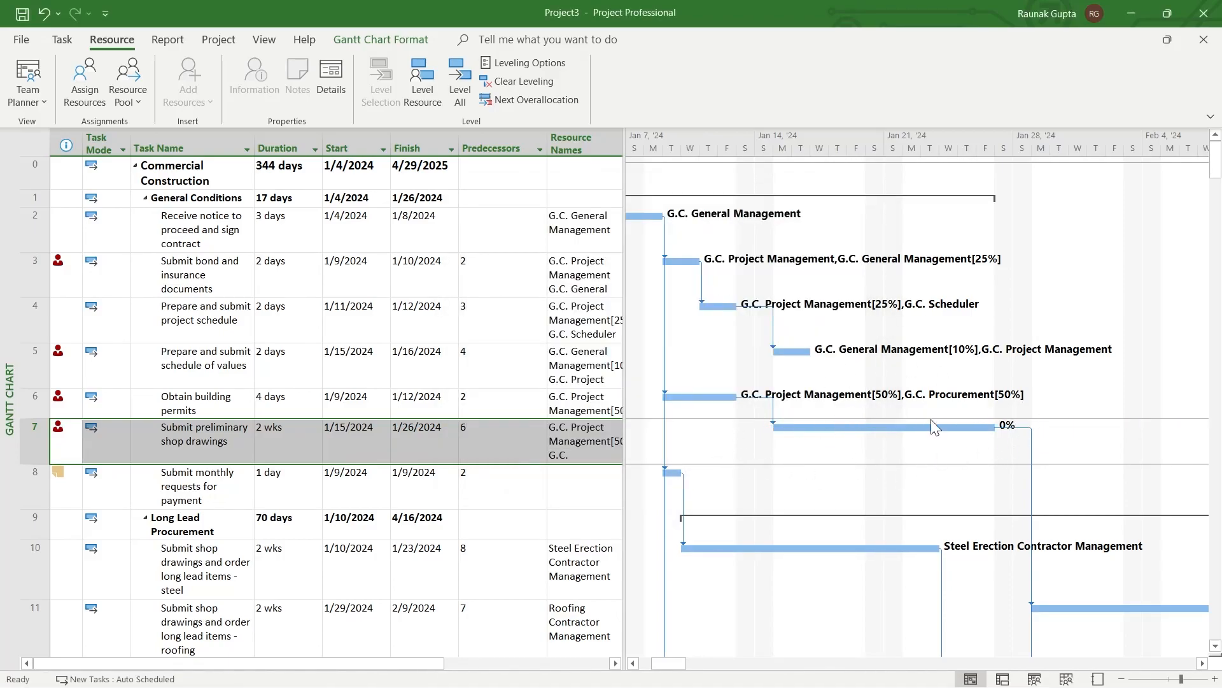
pyautogui.moveTo(817, 395)
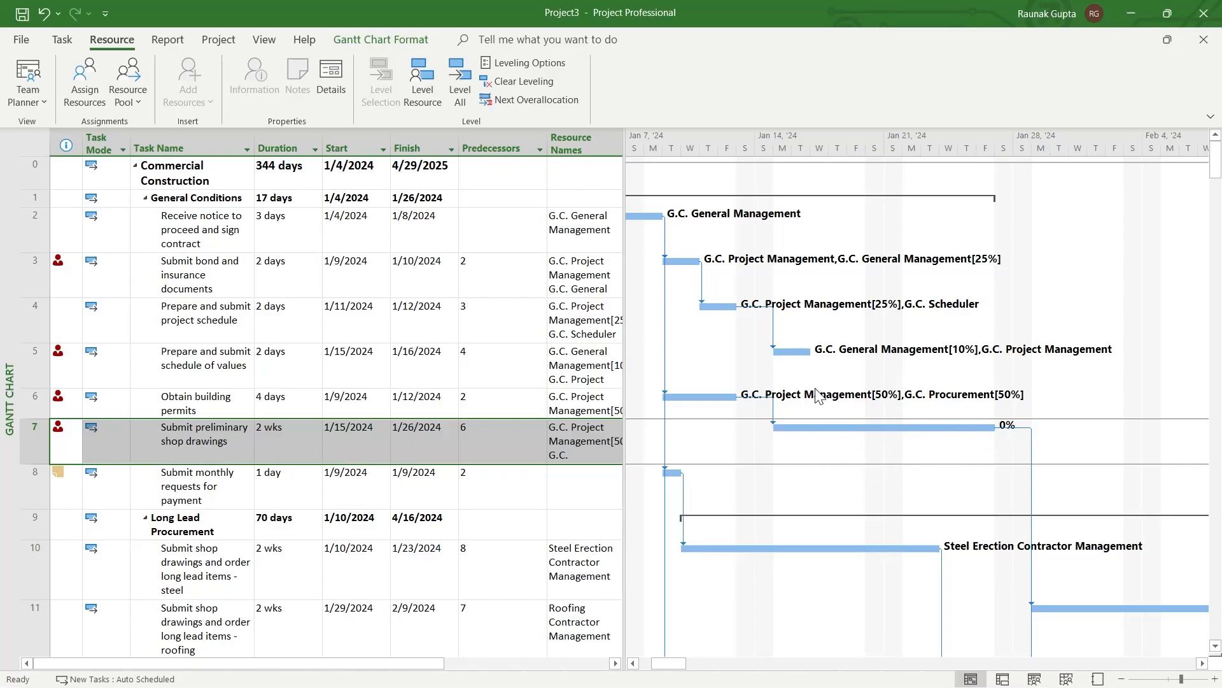
pyautogui.moveTo(999, 455)
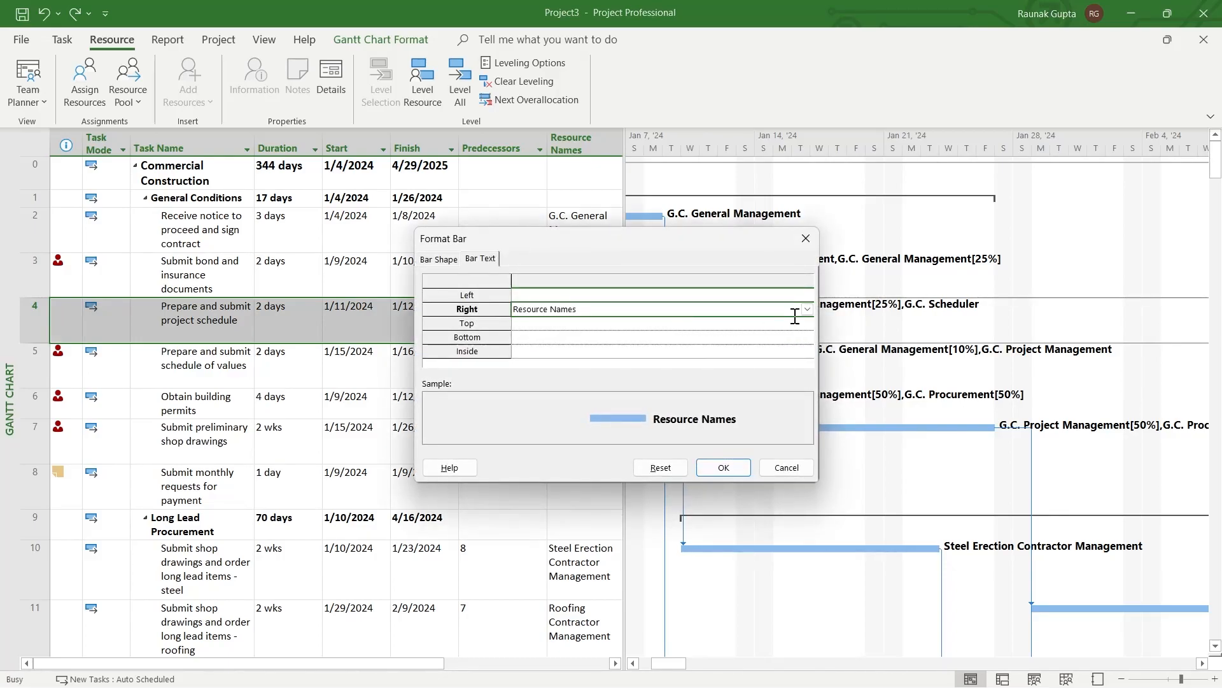
# Step: Label the 'Prepare and submit project schedule' bar with Actual Finish as its right-side bar text
pyautogui.click(808, 308)
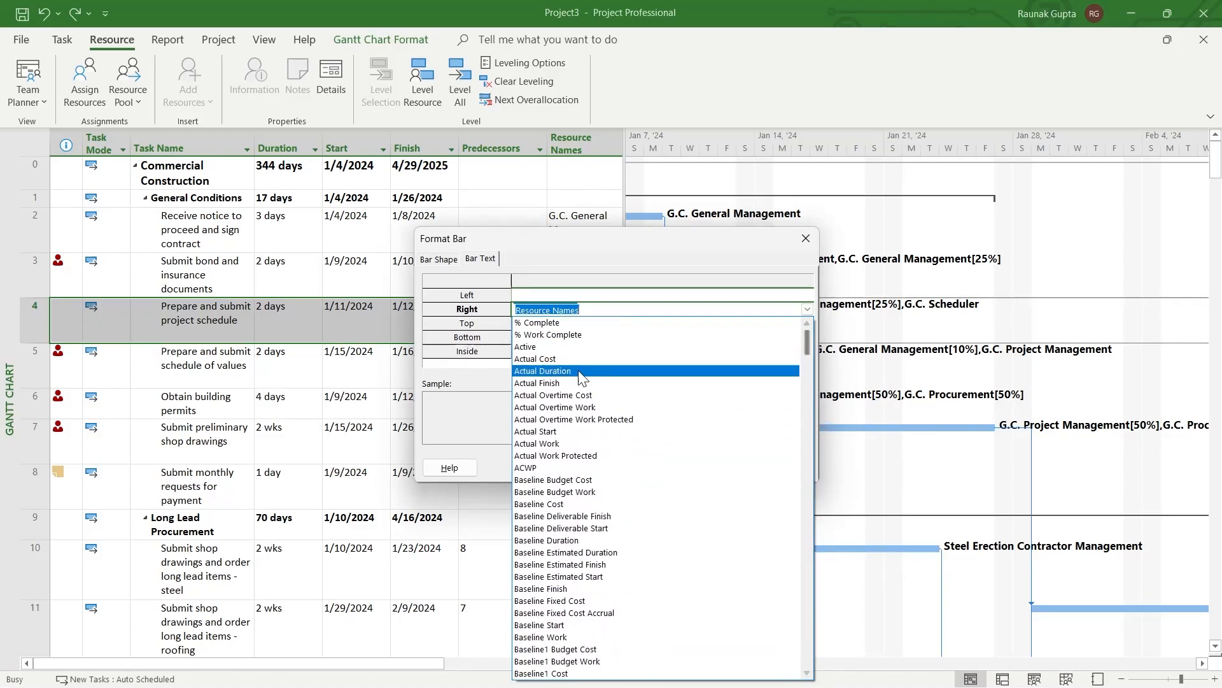
pyautogui.click(536, 382)
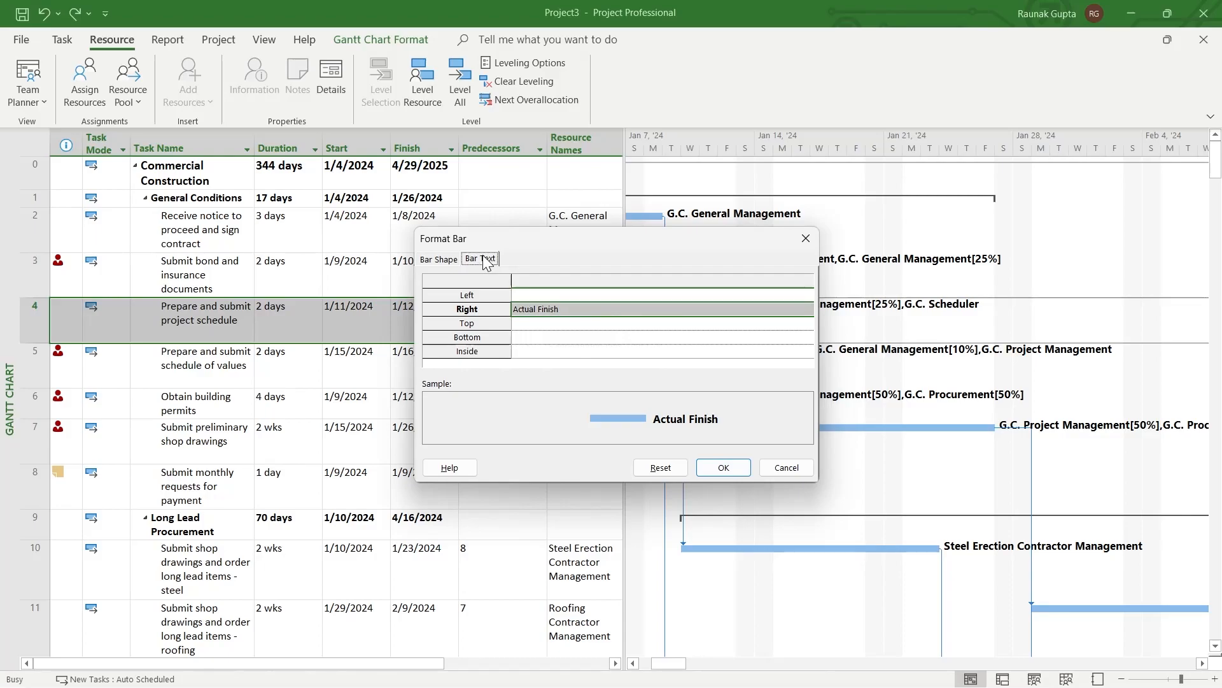
pyautogui.click(724, 467)
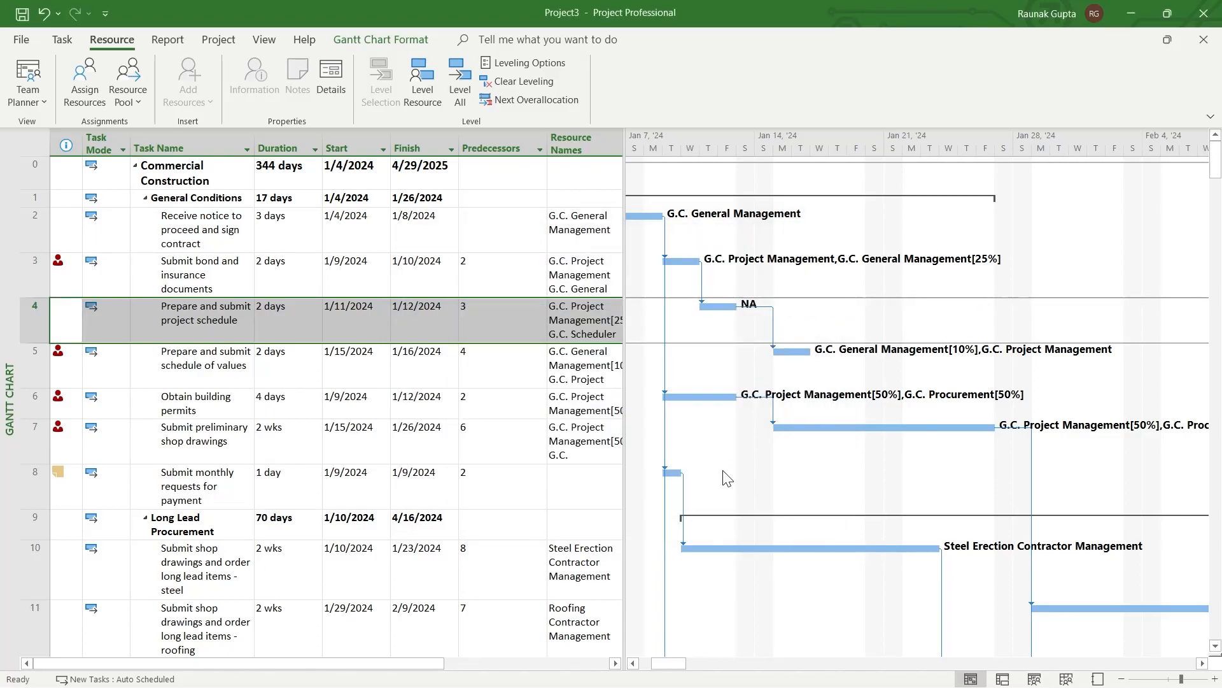
pyautogui.moveTo(771, 271)
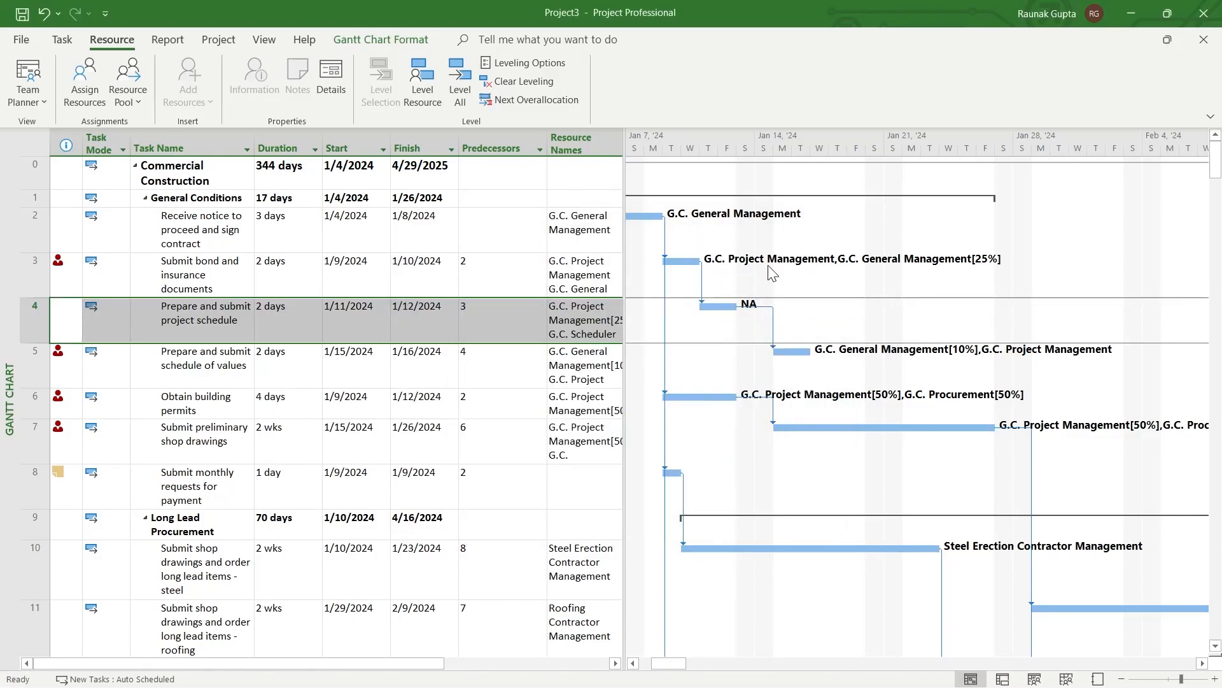
pyautogui.moveTo(856, 305)
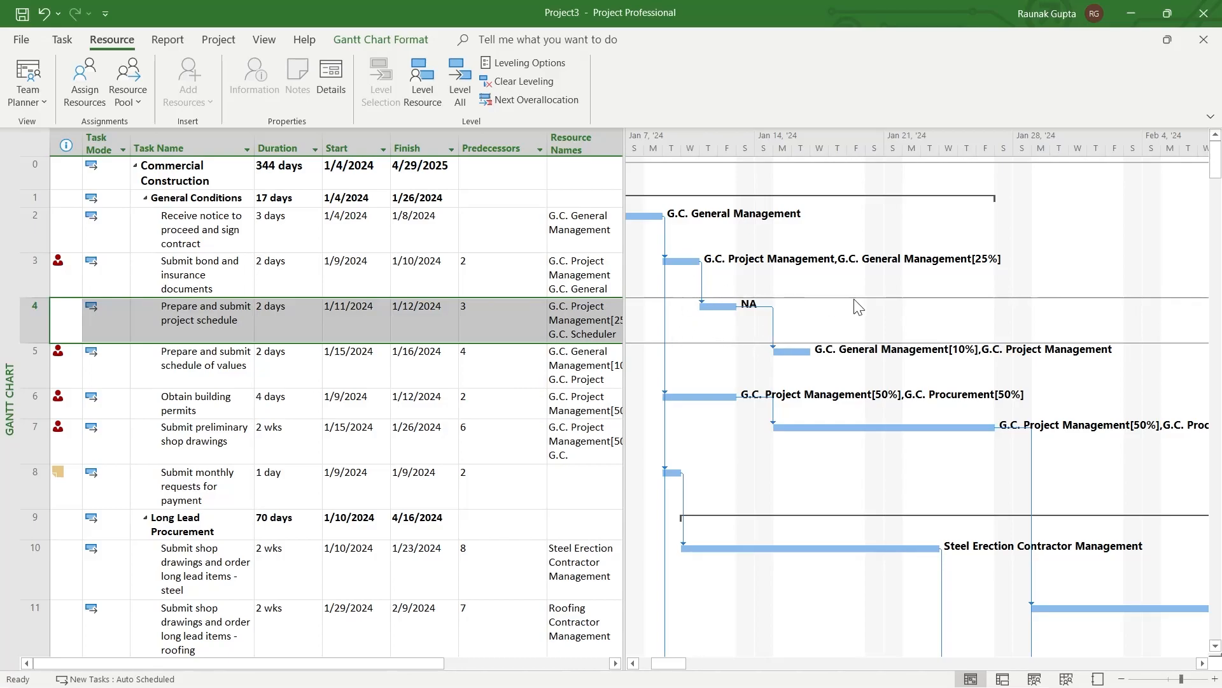
pyautogui.moveTo(807, 303)
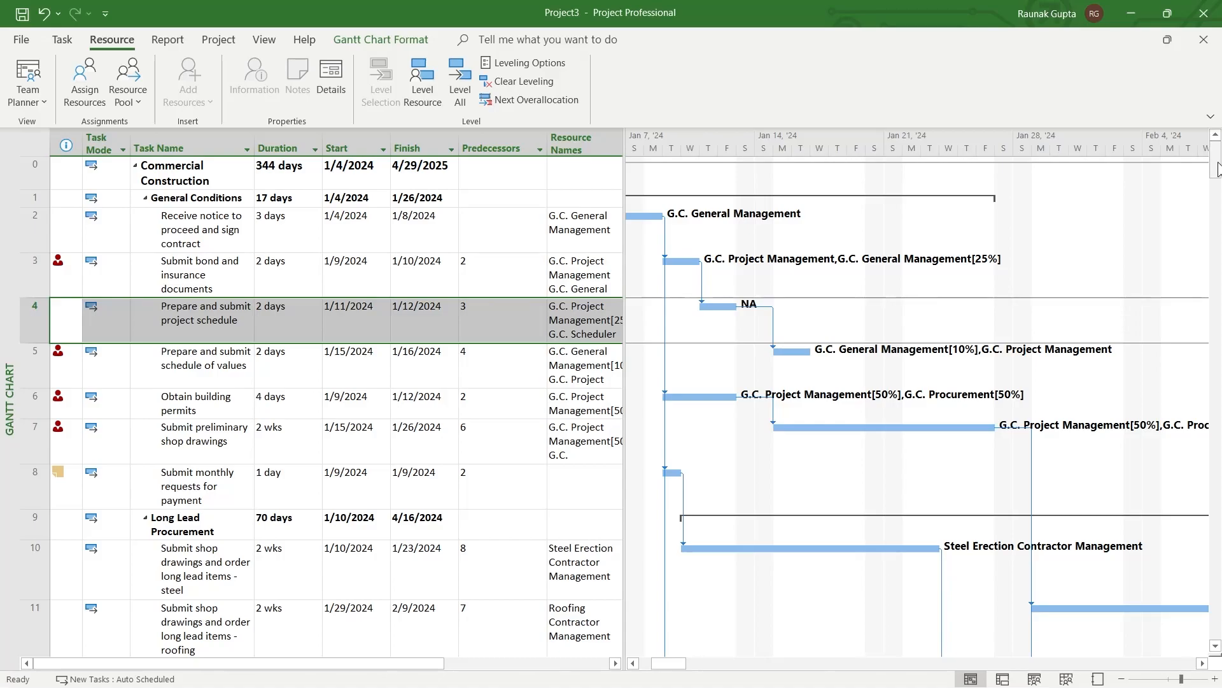
# Step: Bring up the Bar Text right-label field list for the steel shop drawings task bar
pyautogui.scroll(-3)
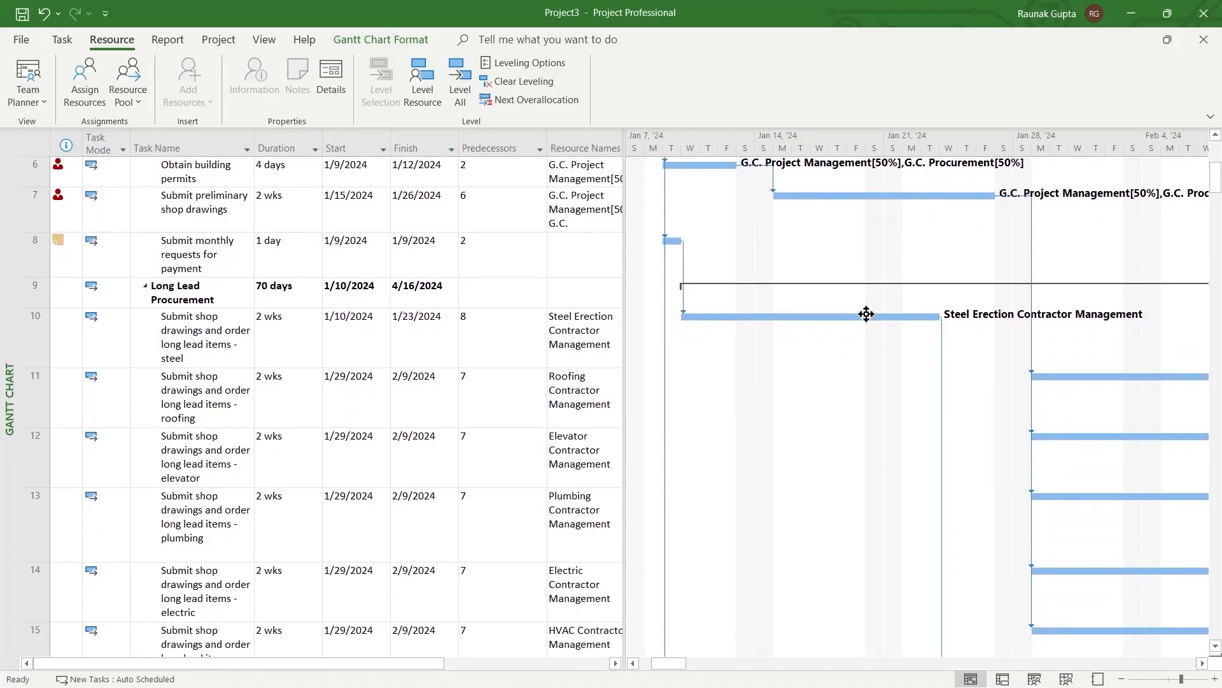
pyautogui.click(204, 336)
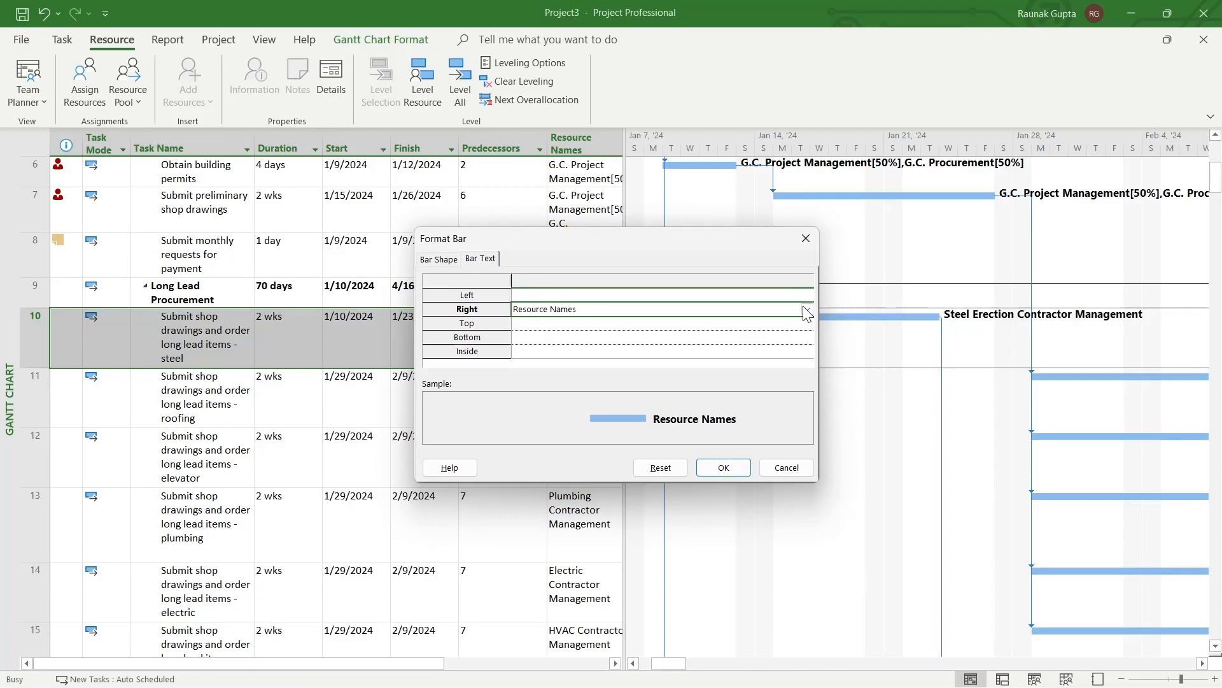
pyautogui.click(807, 311)
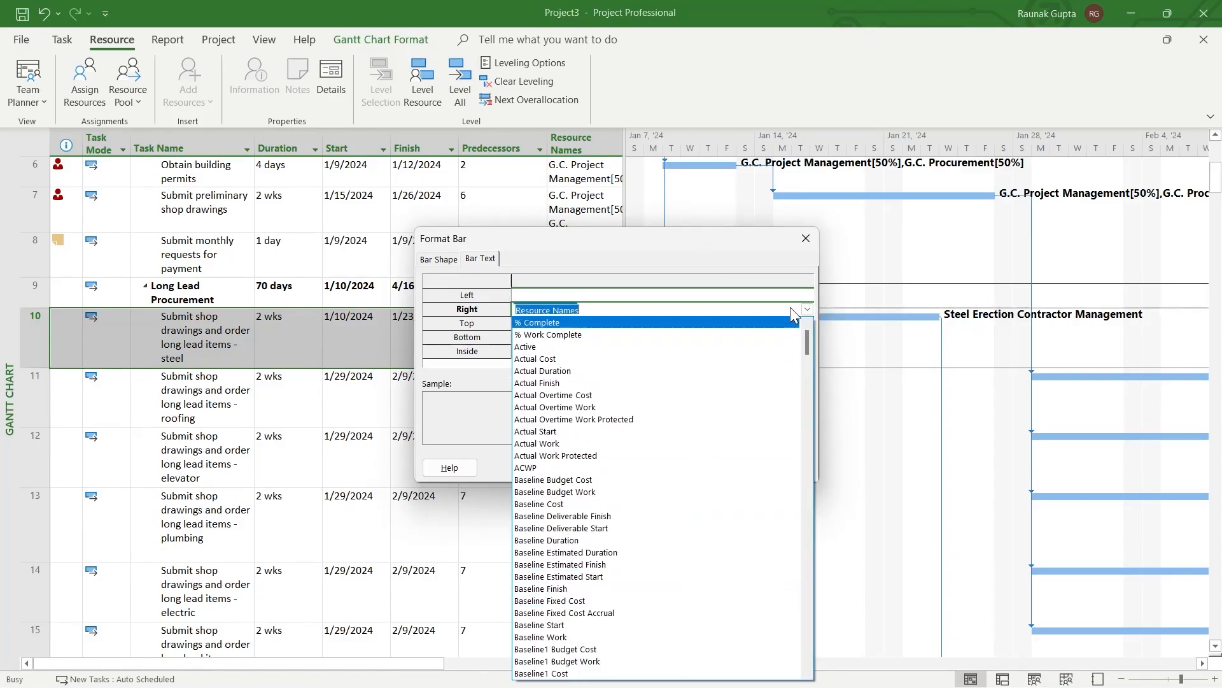
pyautogui.moveTo(740, 345)
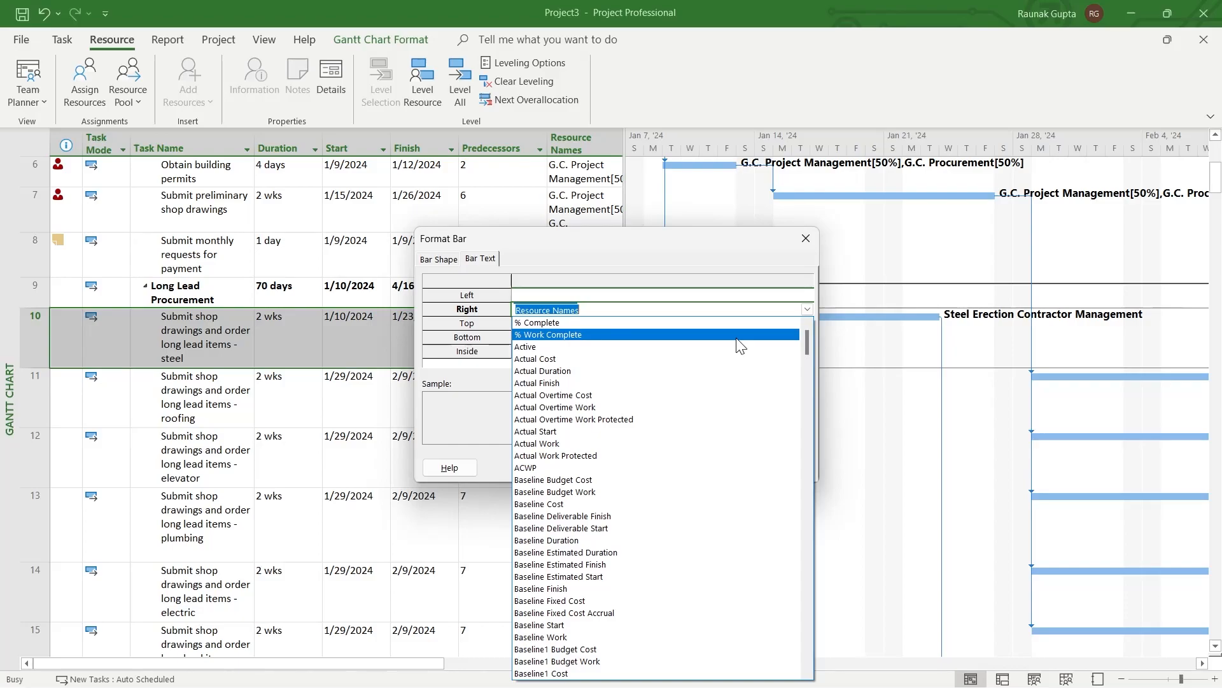
pyautogui.moveTo(736, 346)
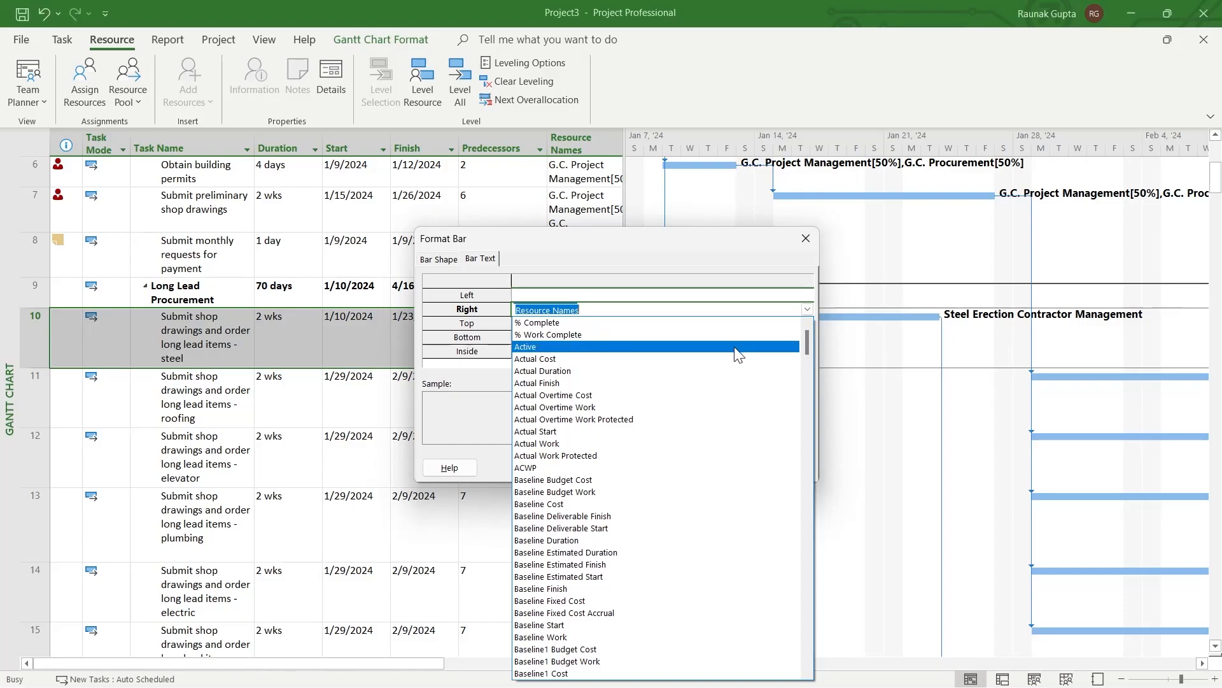